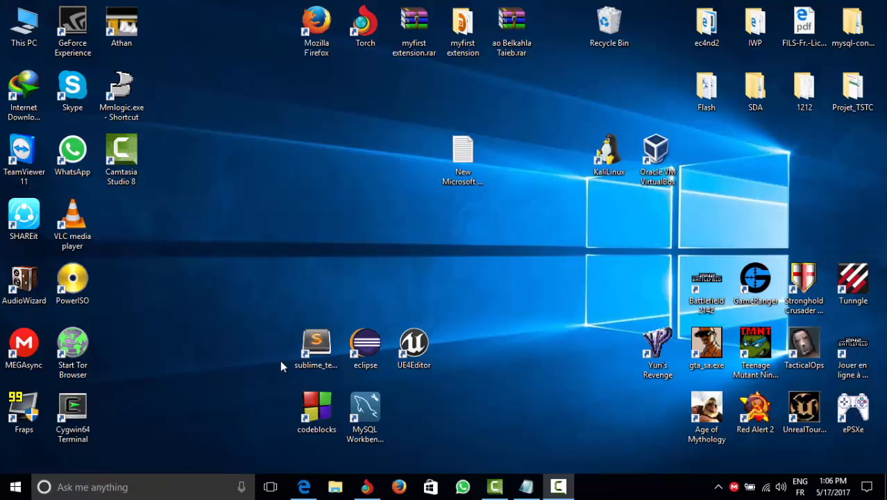
pyautogui.moveTo(279, 335)
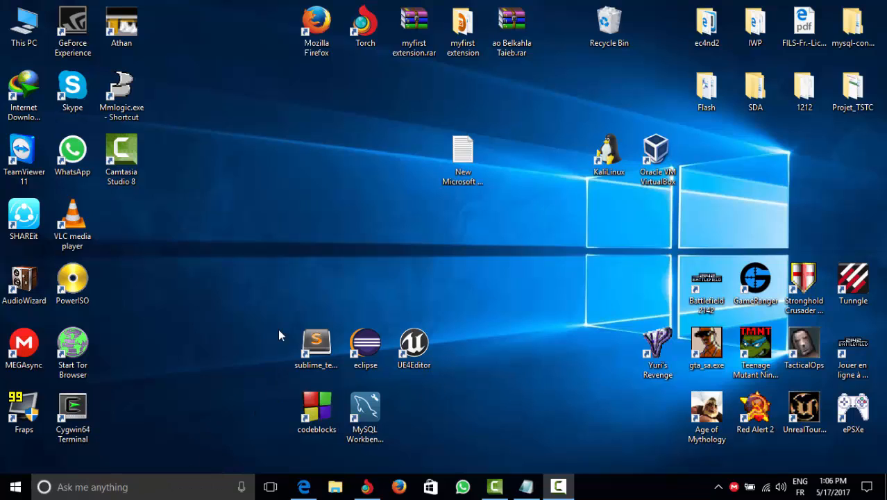
# - Open the myfirst extension folder and select closestdate.php
pyautogui.click(463, 25)
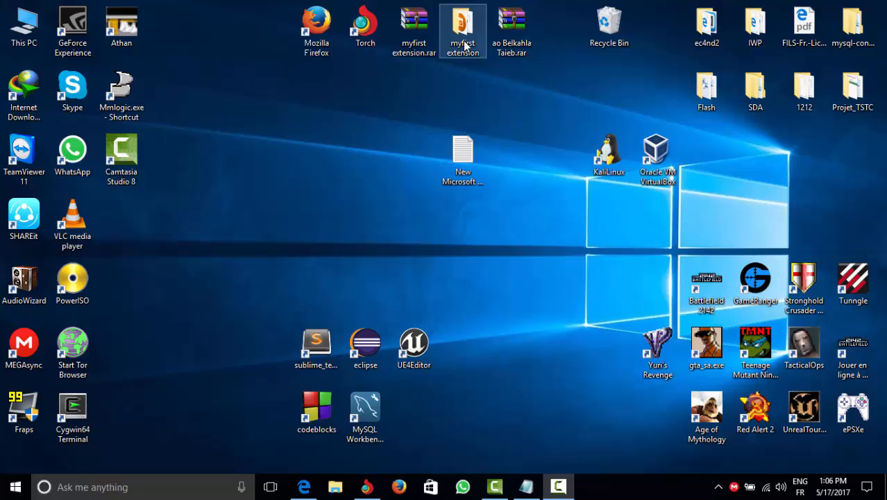
pyautogui.doubleClick(462, 25)
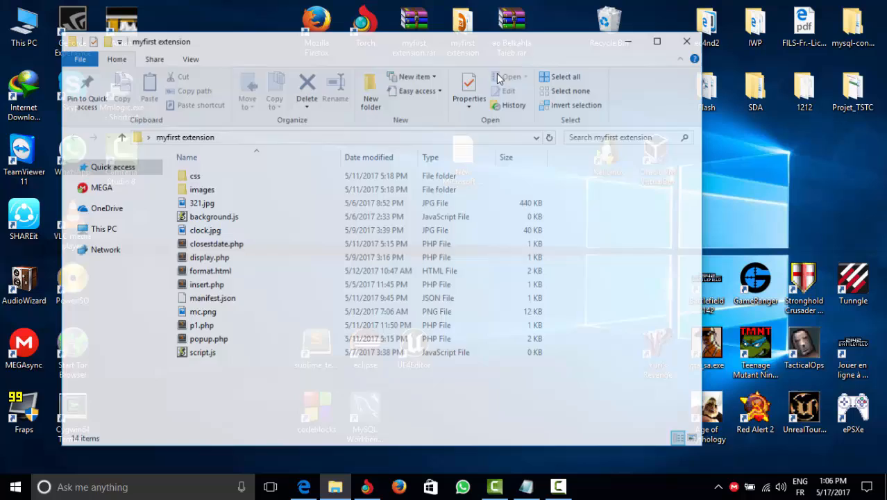
pyautogui.click(216, 244)
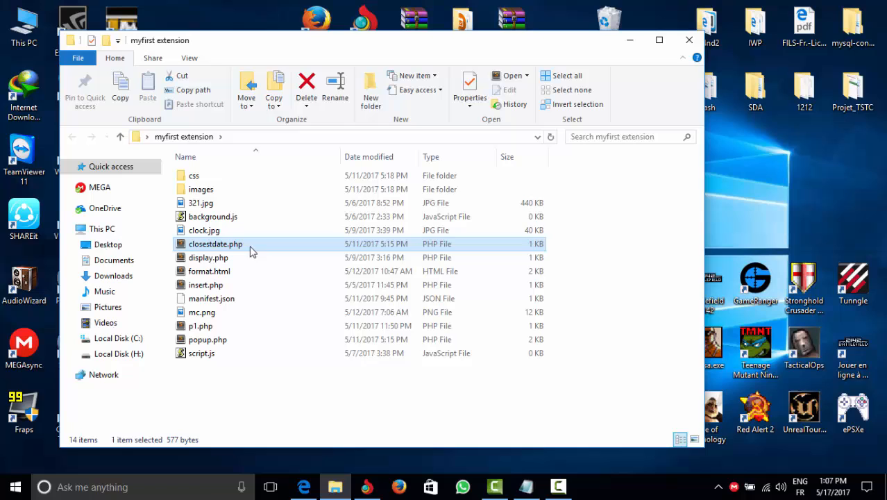
pyautogui.moveTo(613, 50)
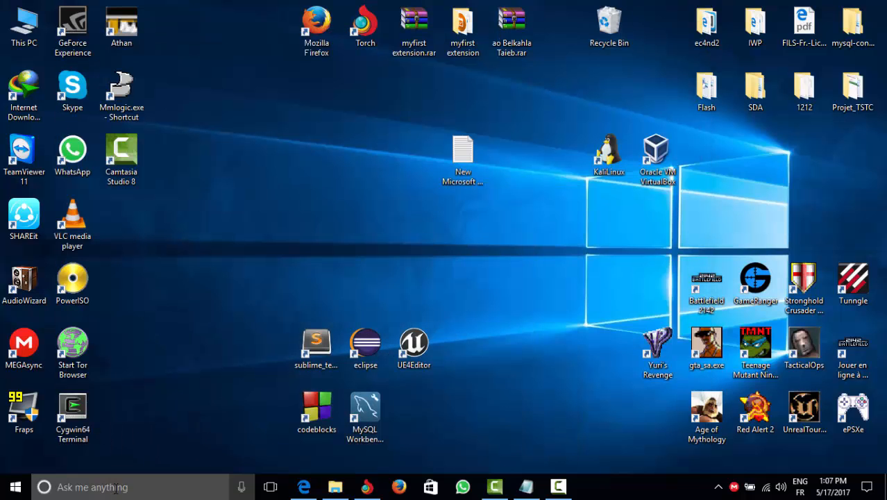
# - Search 'defau' to reach Default app settings, then choose default apps by file type
pyautogui.click(43, 486)
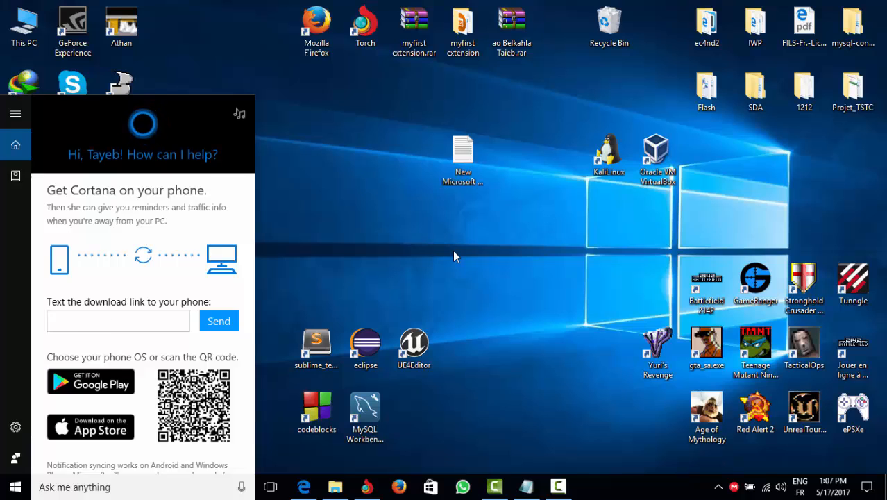
pyautogui.write('default')
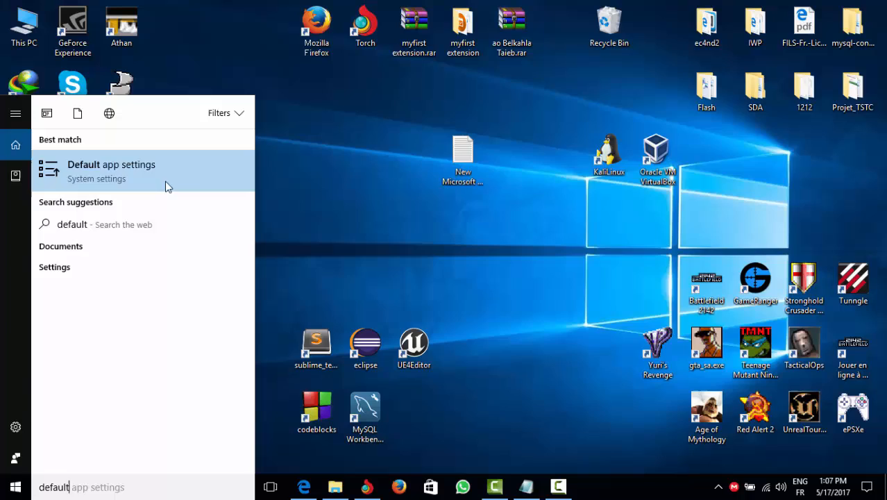
pyautogui.click(111, 170)
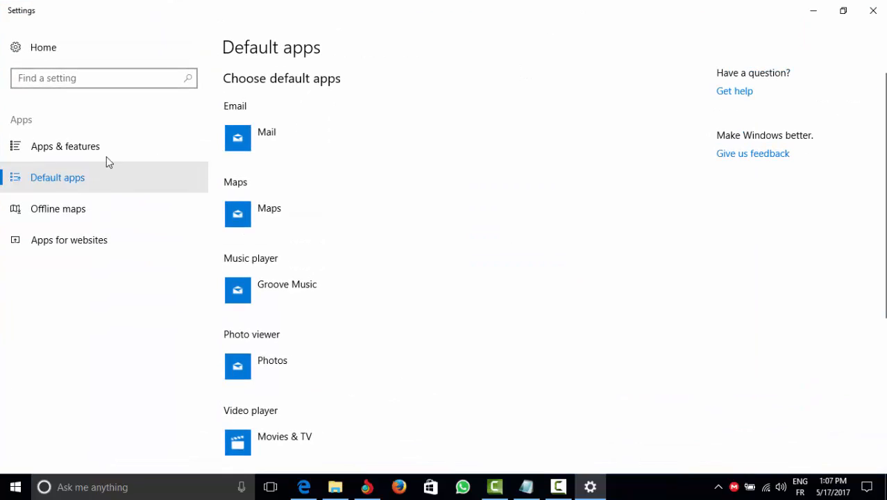
pyautogui.moveTo(66, 145)
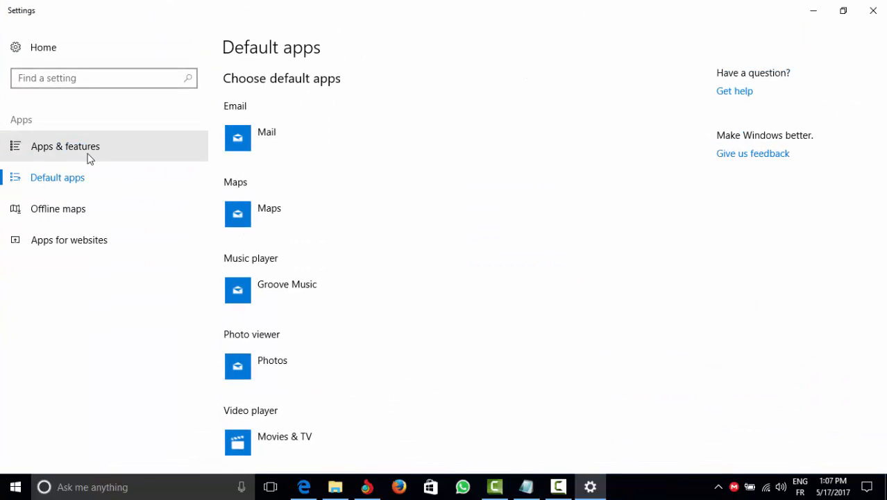
pyautogui.scroll(-3)
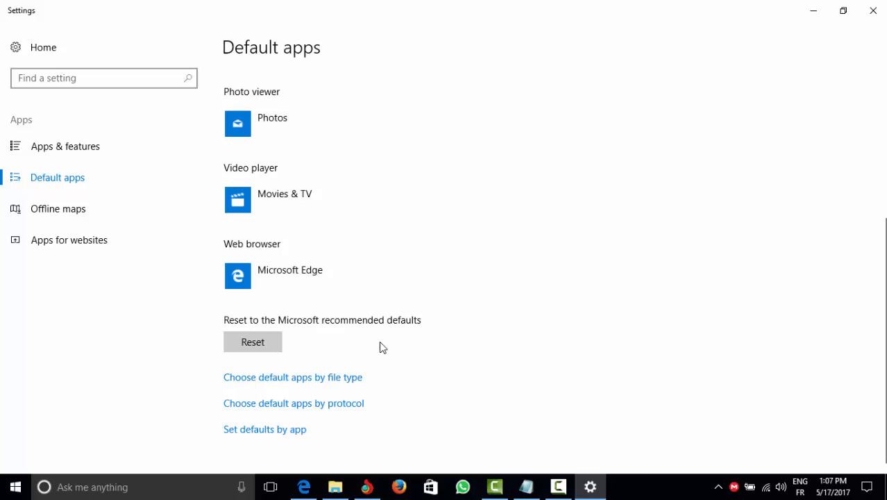
pyautogui.click(293, 377)
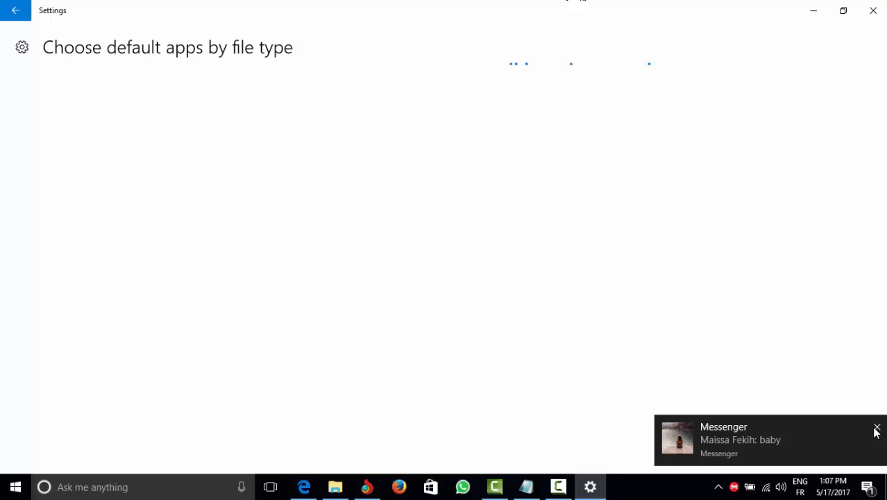
# - Dismiss the message notification and scroll the file-type list to the .txt entry
pyautogui.click(877, 428)
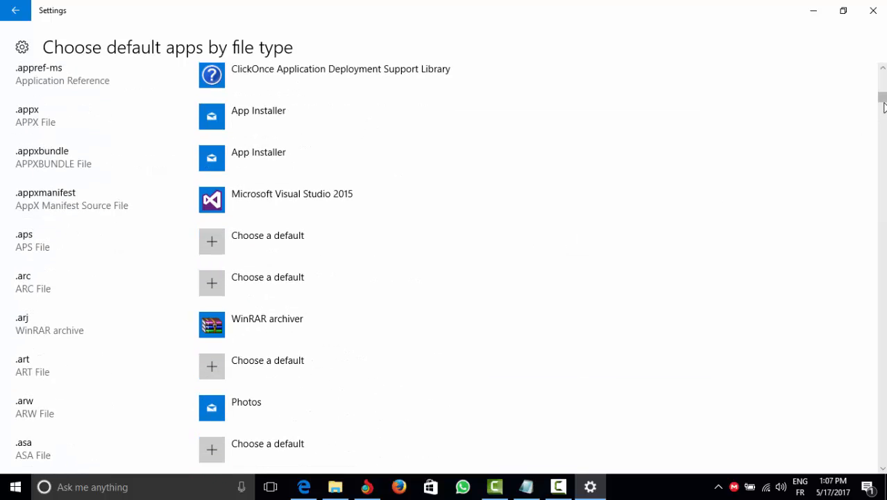
pyautogui.scroll(-3)
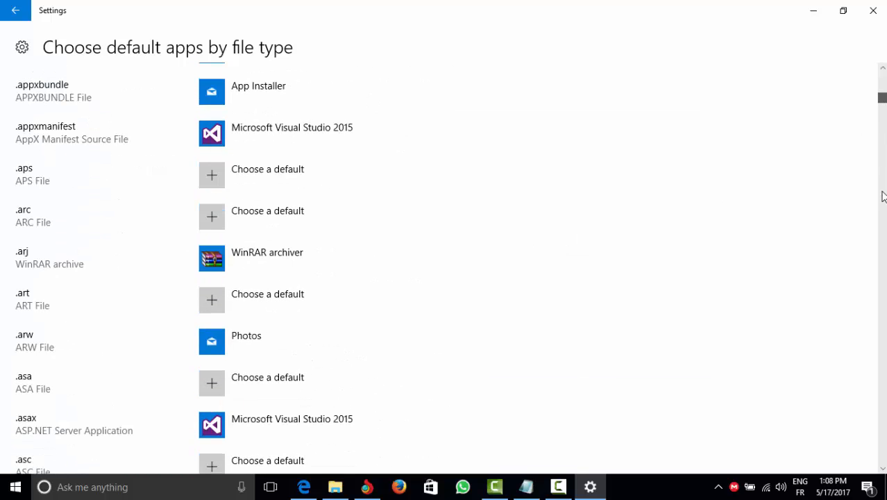
pyautogui.scroll(-3)
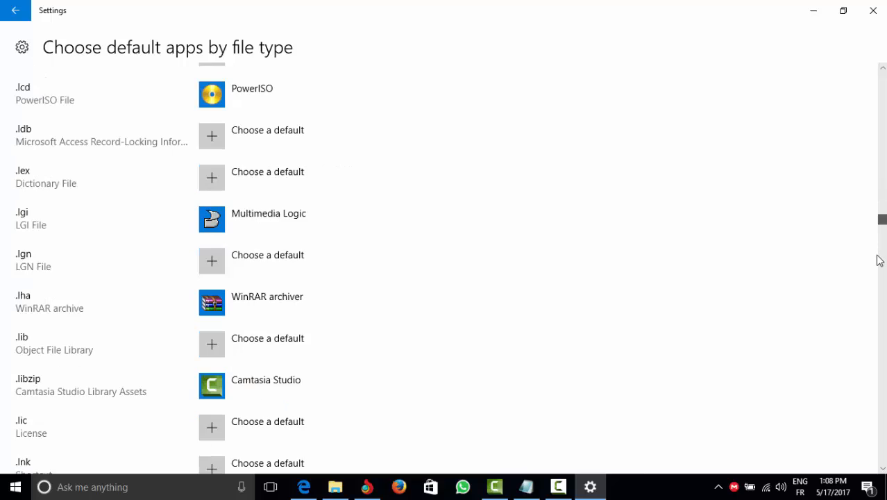
pyautogui.scroll(-3)
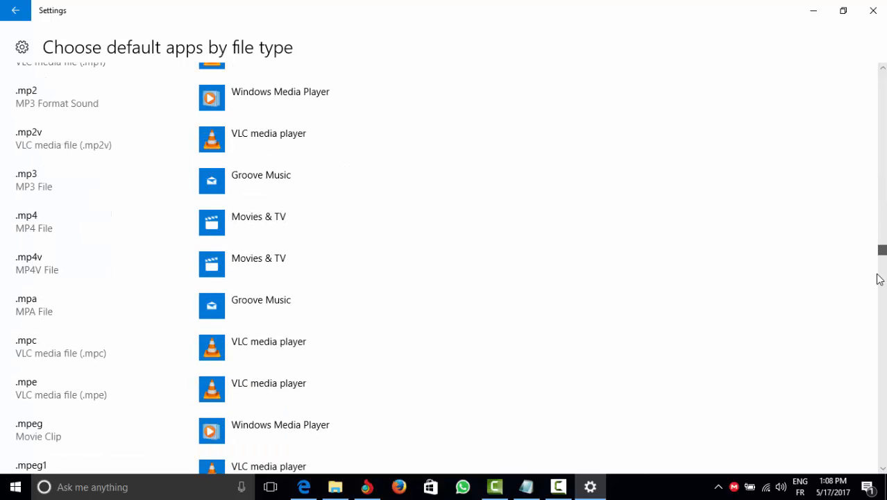
pyautogui.scroll(-3)
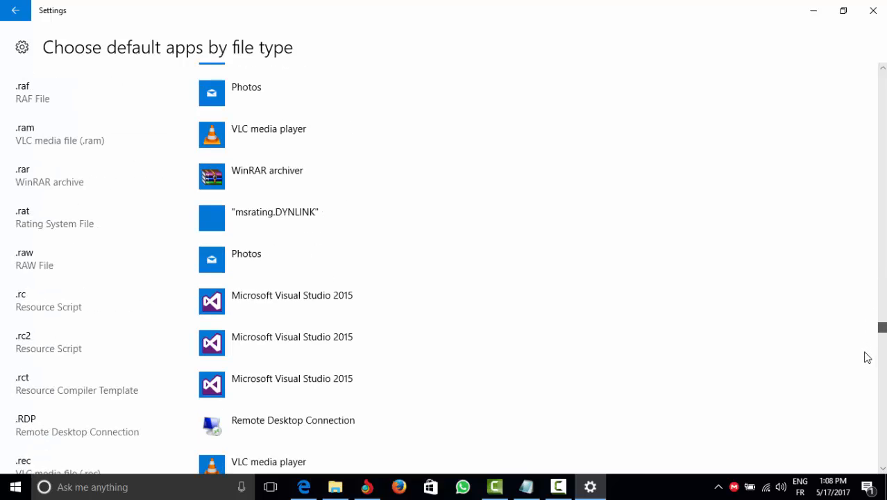
pyautogui.scroll(-3)
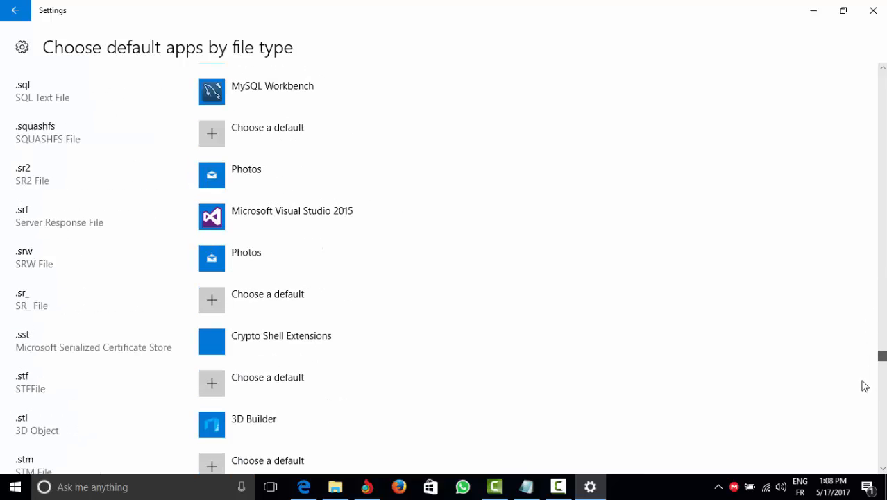
pyautogui.scroll(-3)
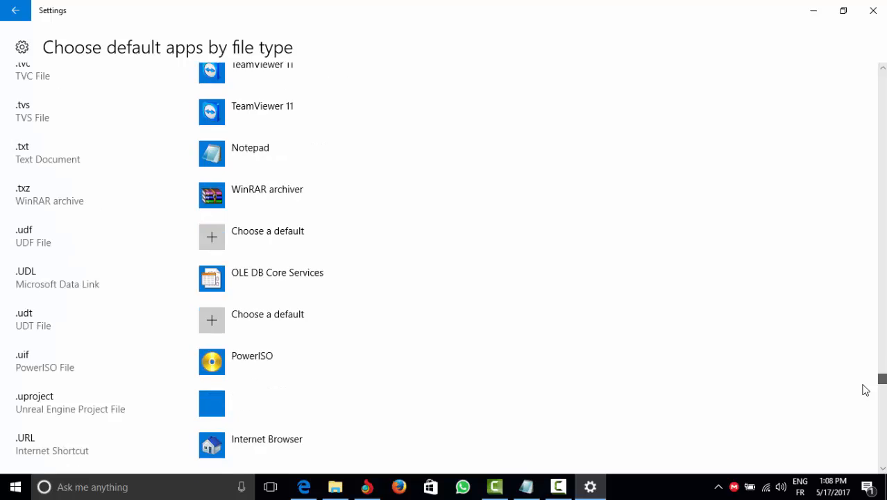
pyautogui.scroll(-3)
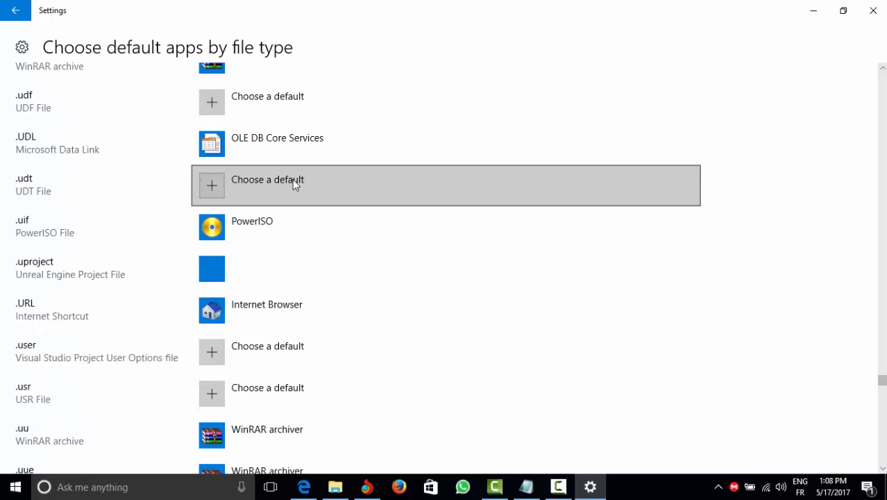
pyautogui.scroll(3)
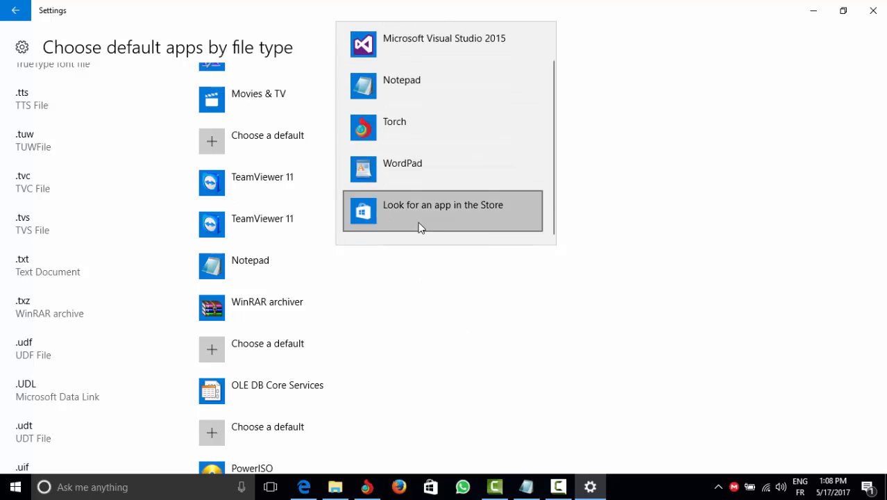
pyautogui.moveTo(836, 159)
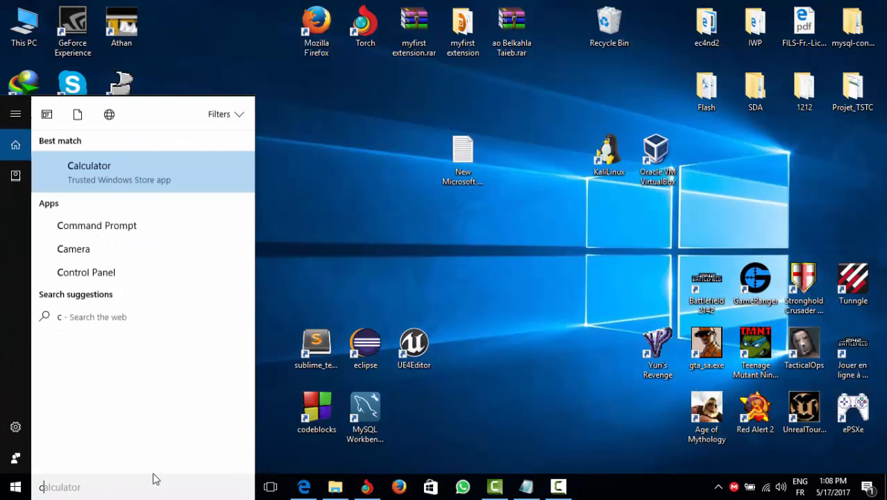
# - Launch Command Prompt from a 'cmd' search and focus its window
pyautogui.write('cmd')
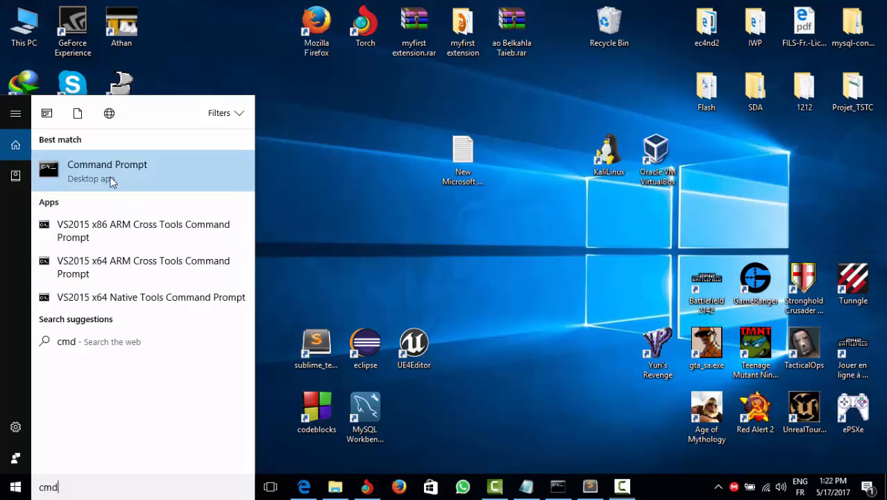
pyautogui.click(107, 164)
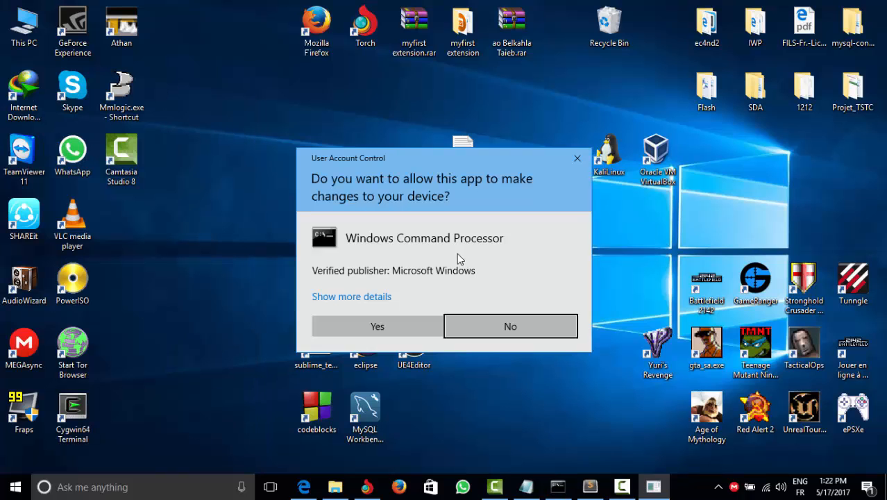
pyautogui.click(377, 326)
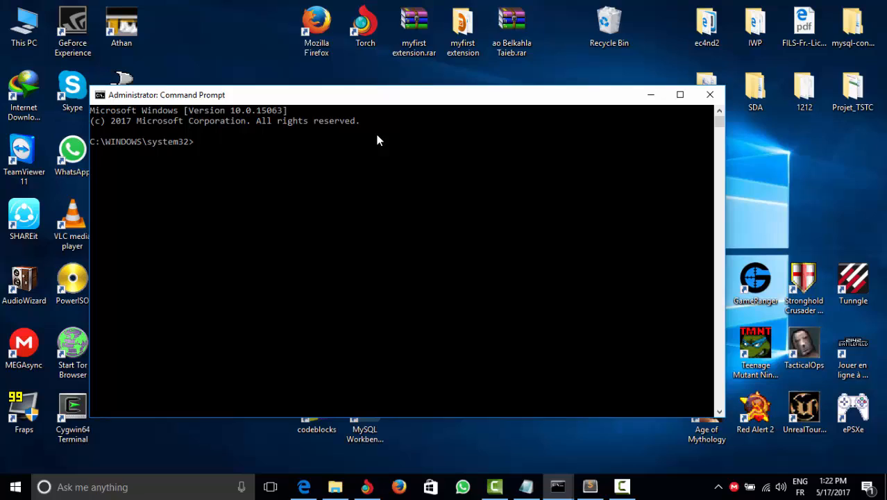
# - Run assoc .txt= to clear the association, then assoc .txt to confirm
pyautogui.write('assoc?')
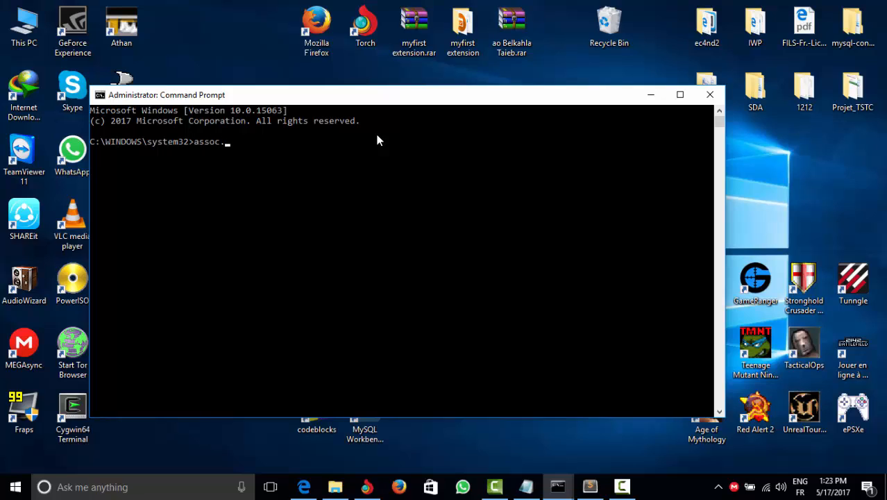
pyautogui.write('t')
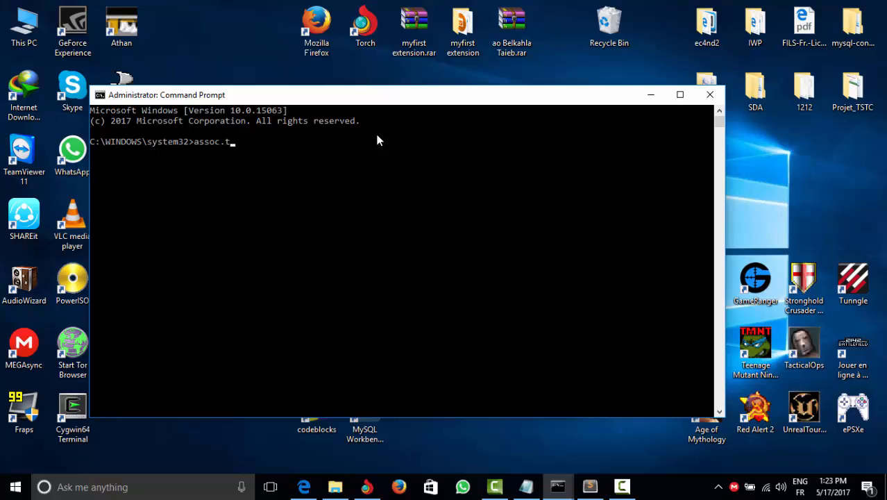
pyautogui.write('xt=')
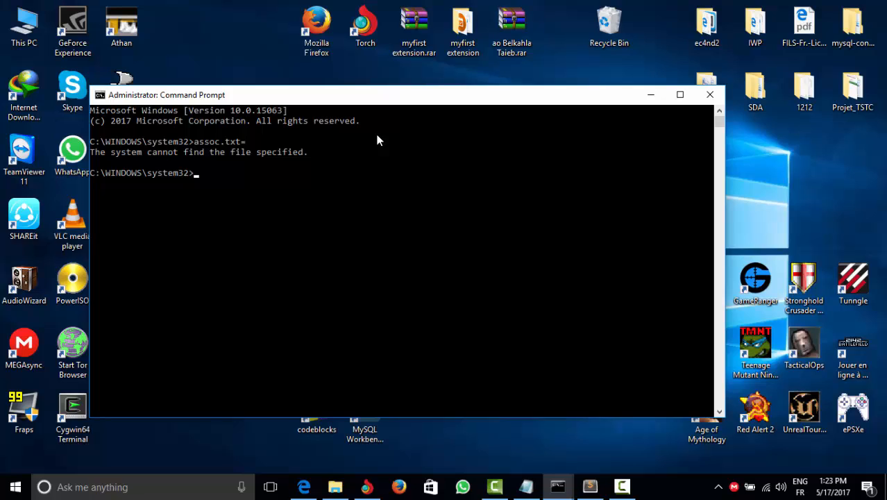
pyautogui.write('tex')
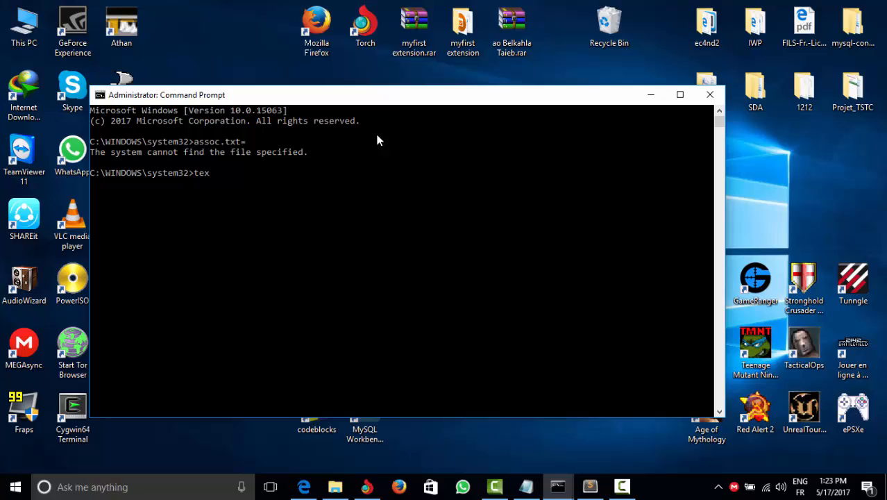
pyautogui.write('t')
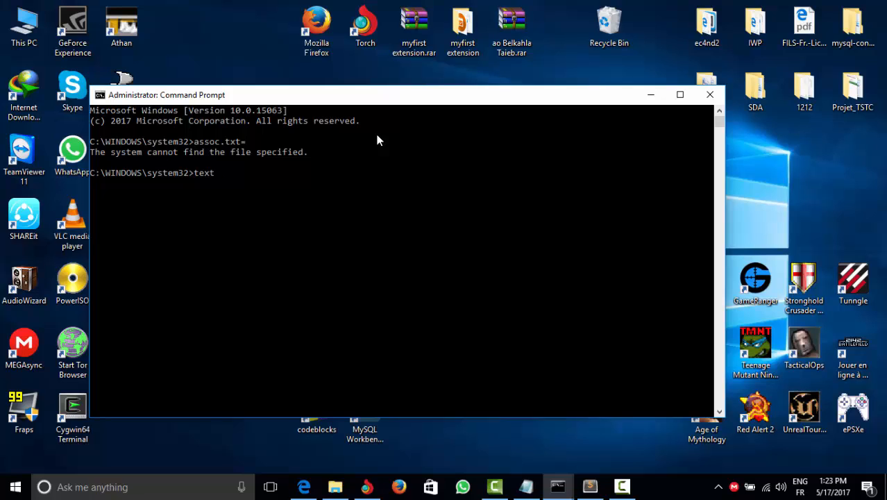
pyautogui.write('assoc')
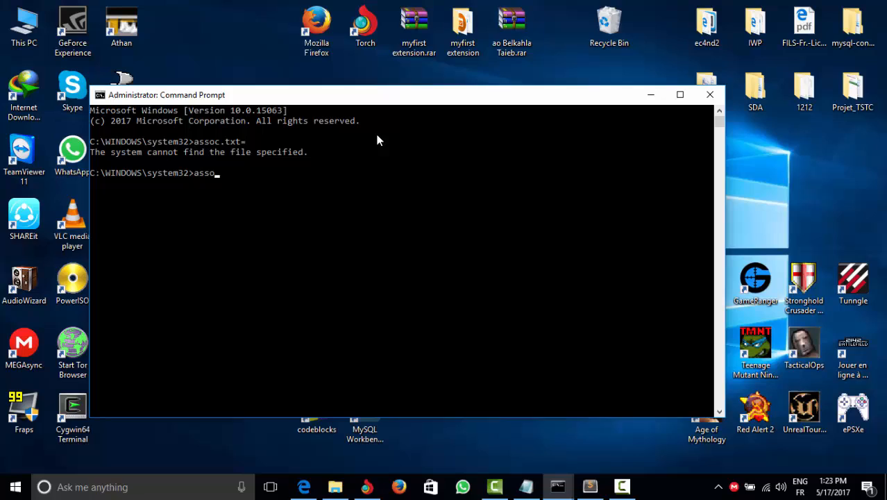
pyautogui.write('.t')
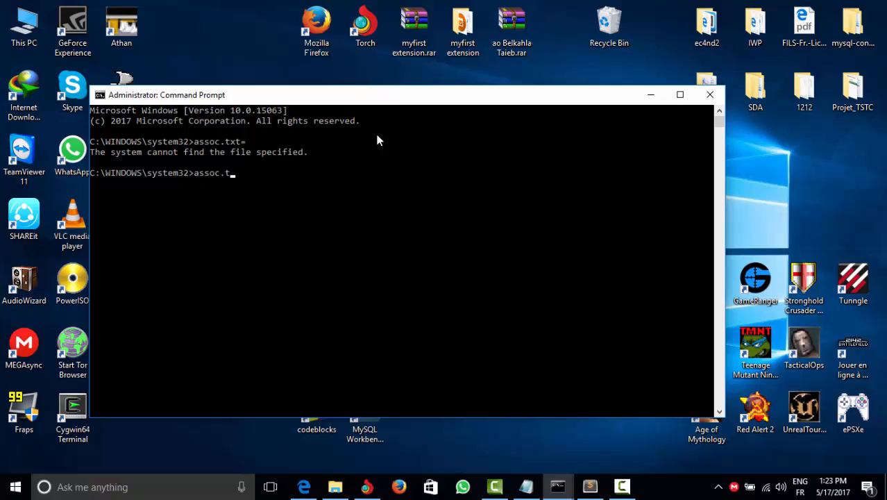
pyautogui.write('xt')
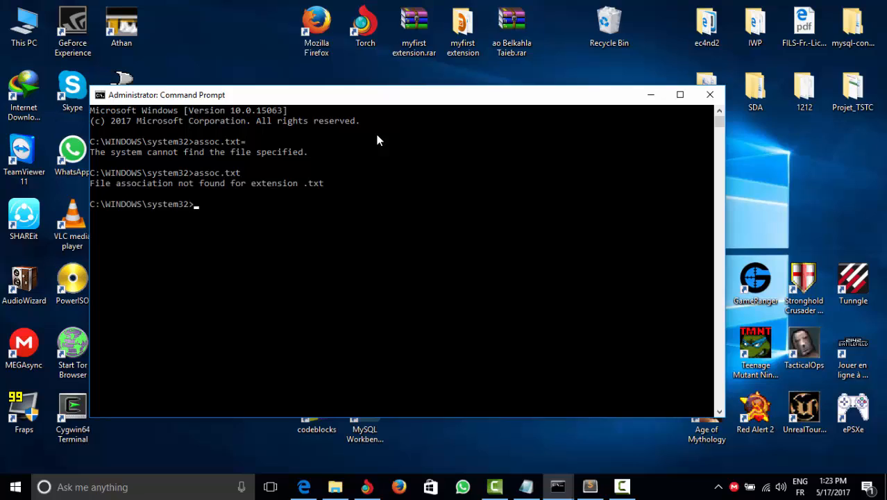
pyautogui.moveTo(151, 234)
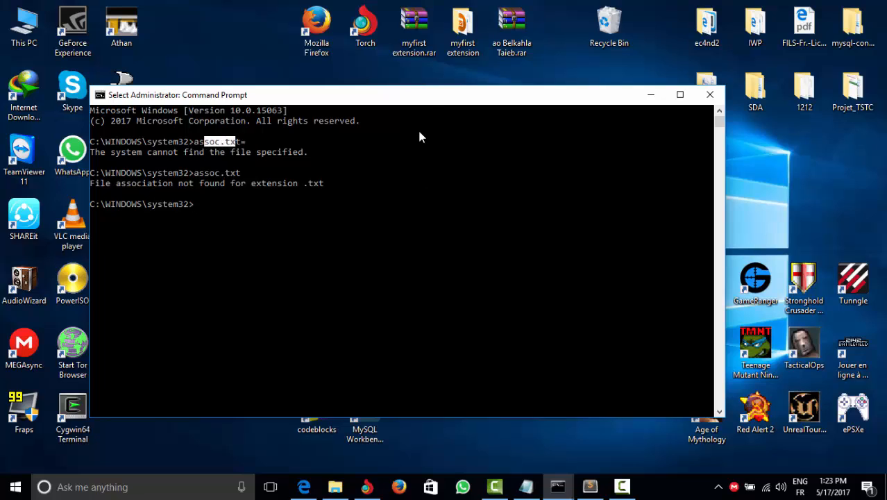
pyautogui.moveTo(424, 162)
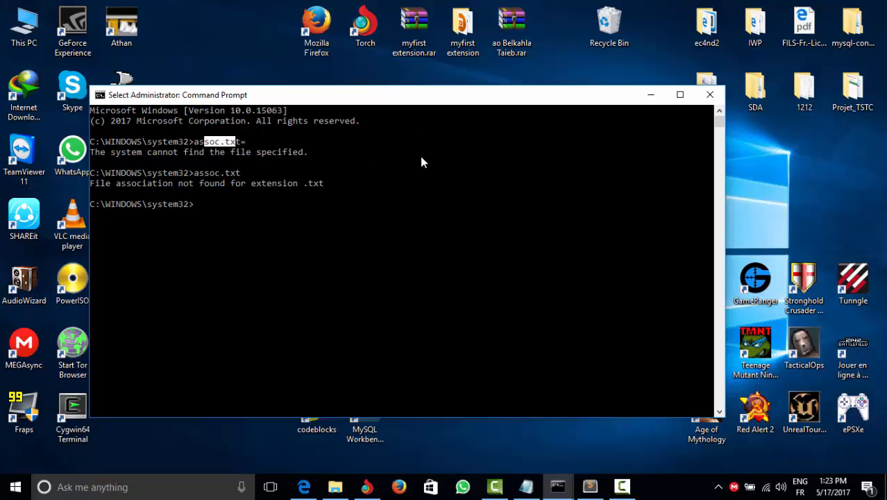
pyautogui.moveTo(534, 306)
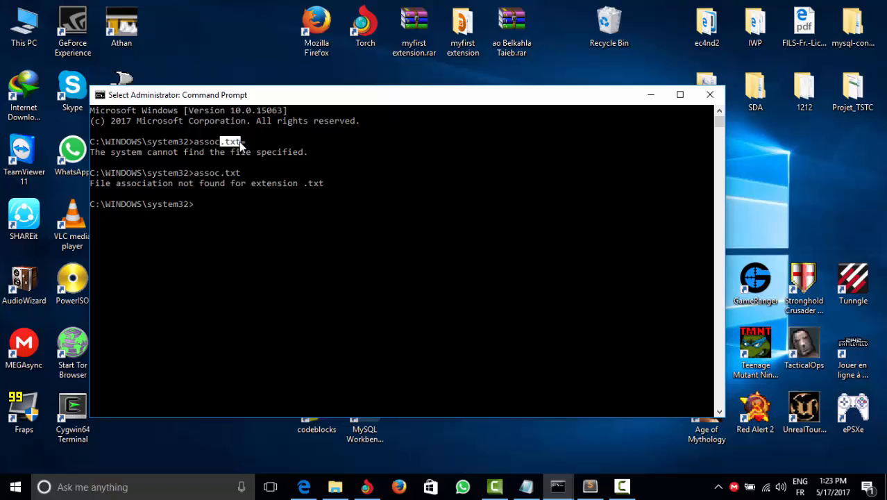
pyautogui.moveTo(463, 28)
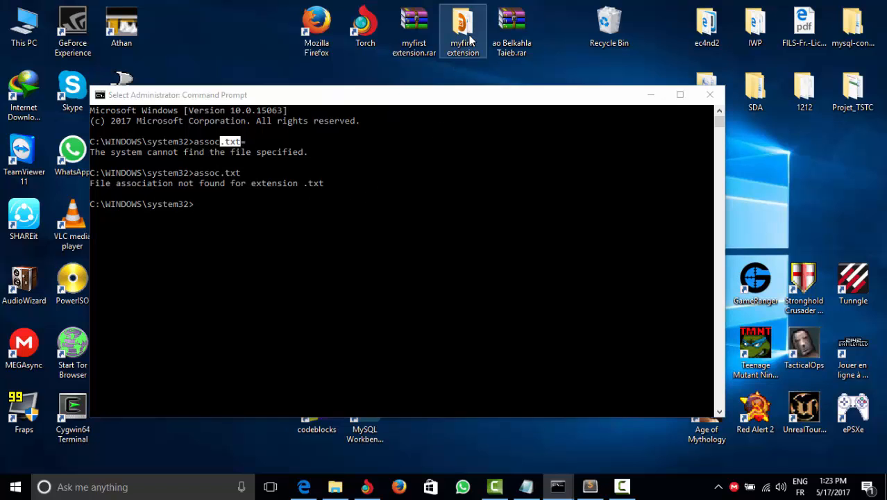
# - In myfirst extension, set display.php to open with Sublime Text, always for .php files
pyautogui.doubleClick(462, 24)
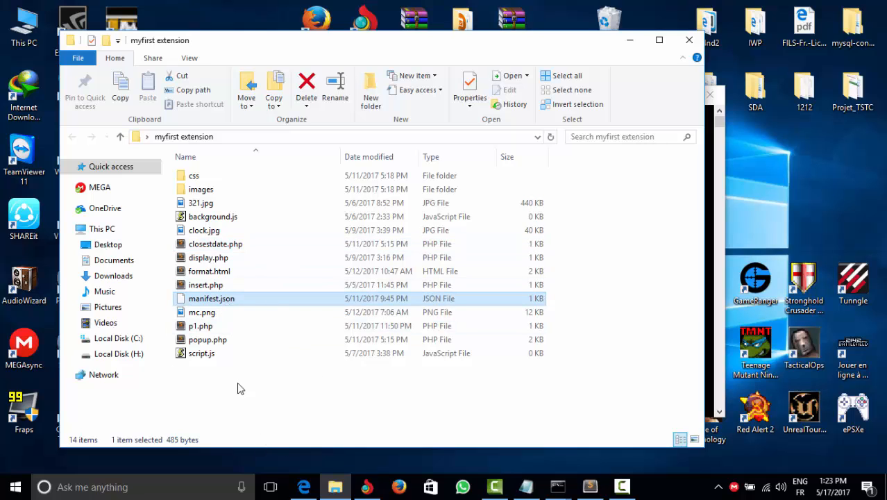
pyautogui.click(205, 285)
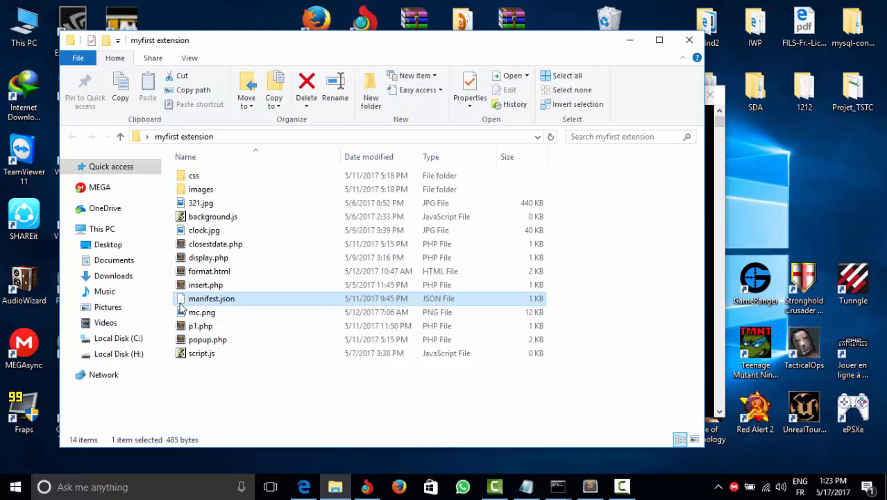
pyautogui.moveTo(203, 300)
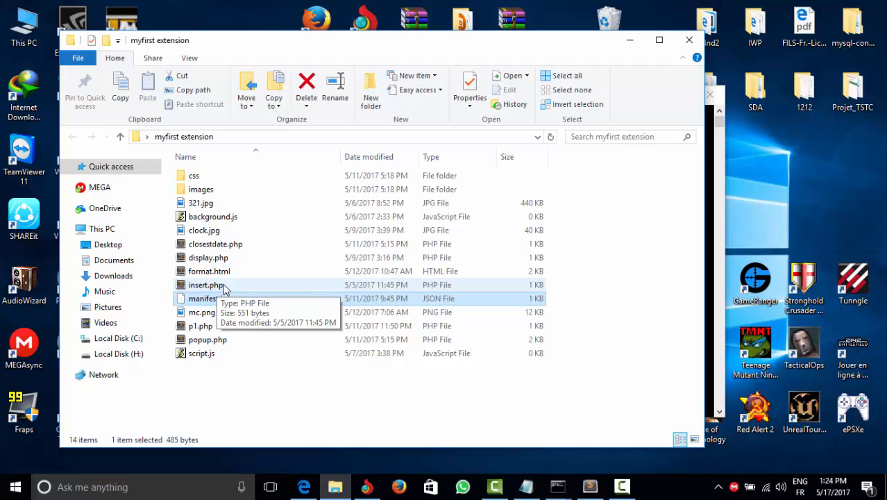
pyautogui.rightClick(208, 258)
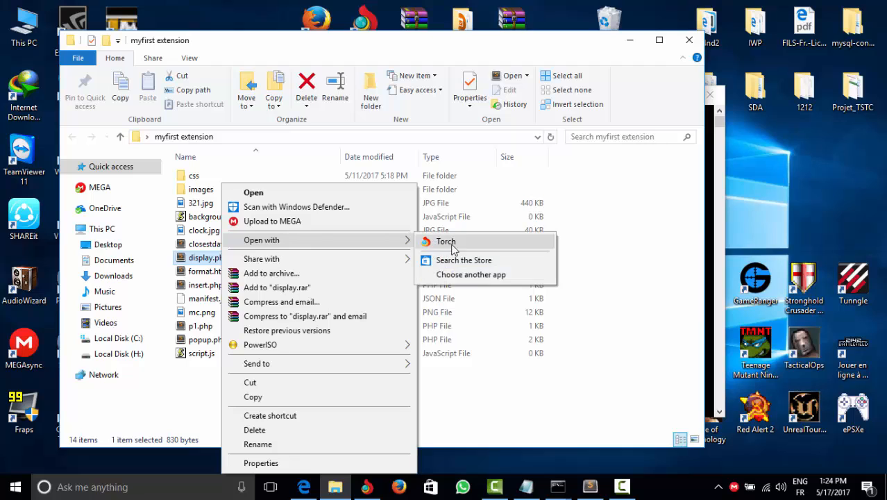
pyautogui.click(471, 274)
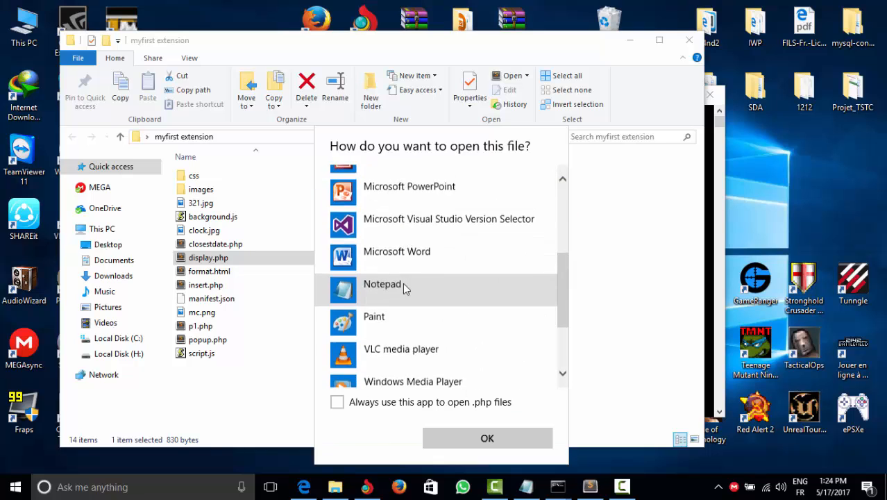
pyautogui.scroll(-3)
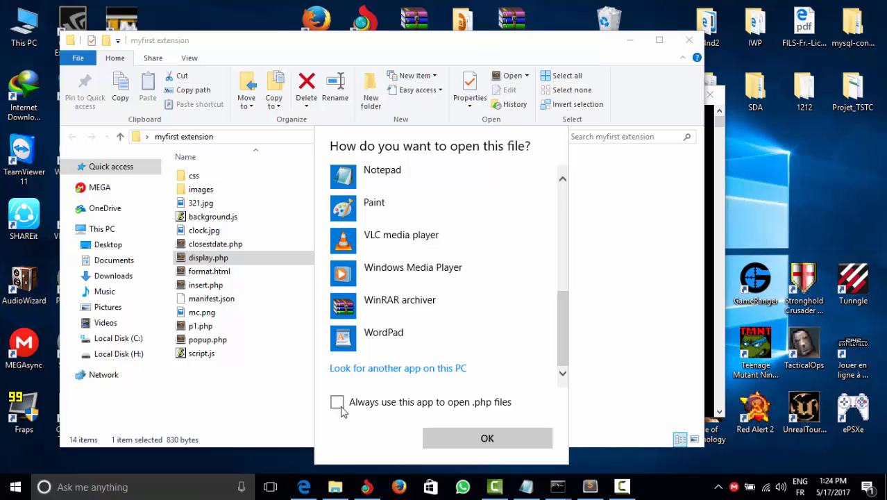
pyautogui.click(337, 402)
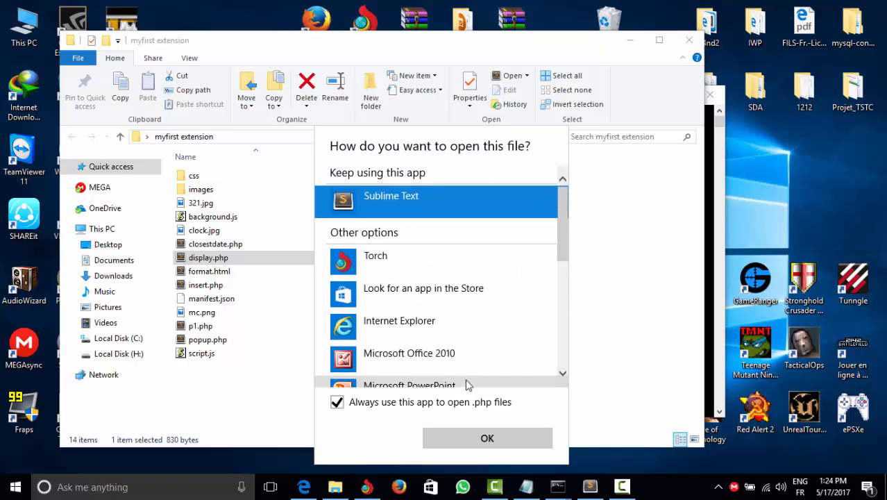
pyautogui.click(487, 438)
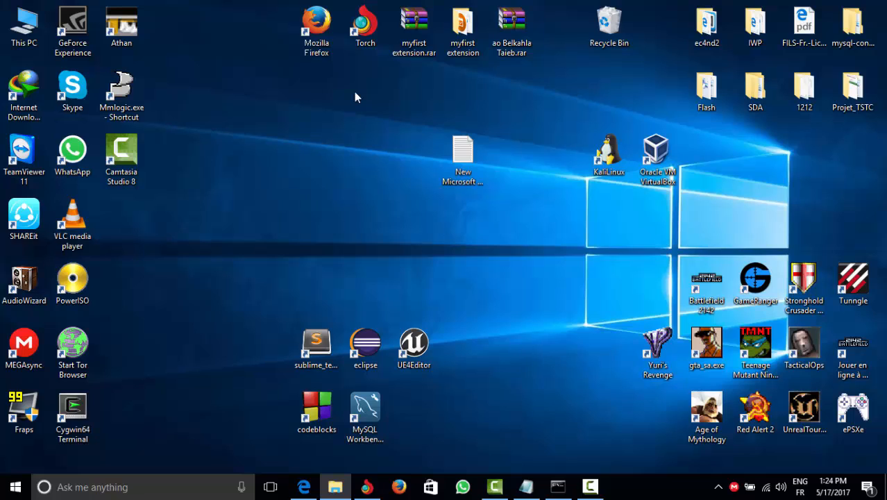
pyautogui.moveTo(413, 130)
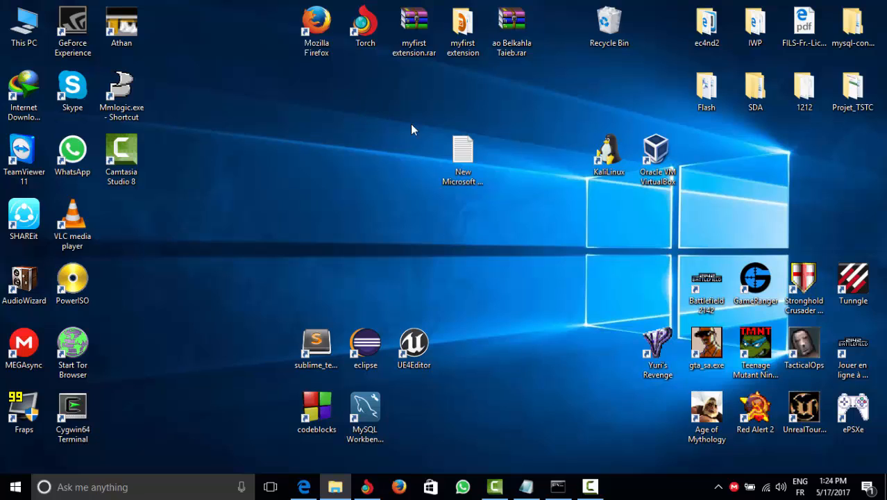
pyautogui.moveTo(565, 366)
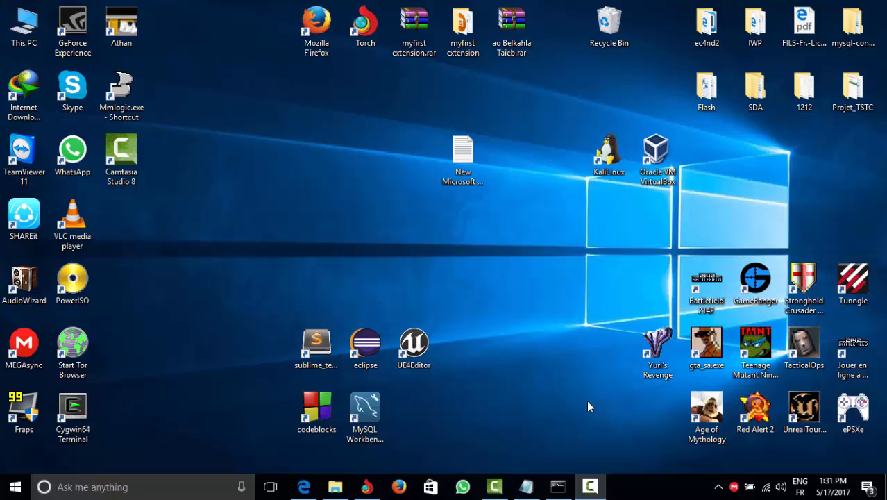
pyautogui.moveTo(606, 392)
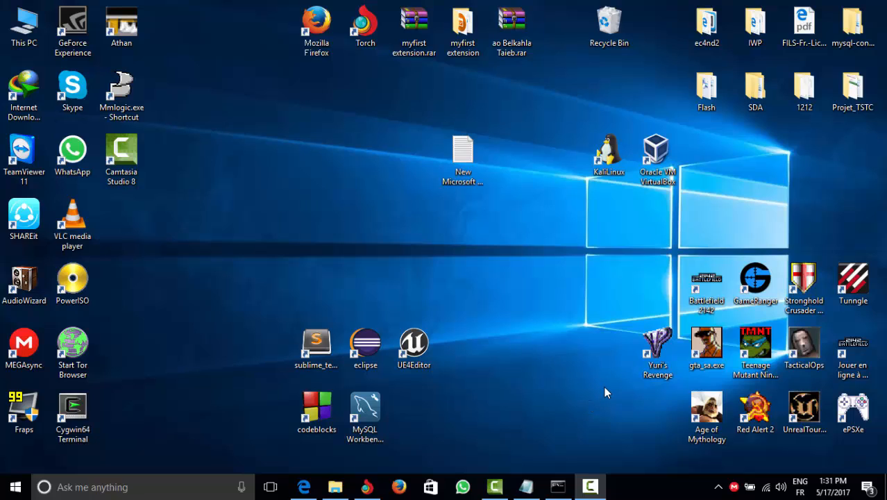